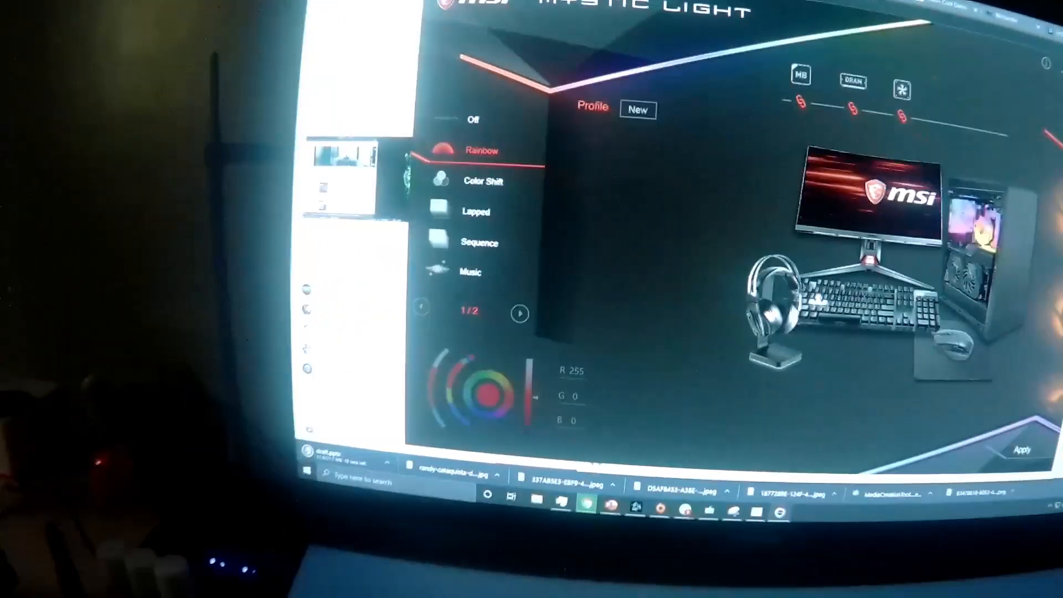
Go to page 2/2 of the effect list to show Marquee, Breathing, Flashing and Steady.
click(520, 312)
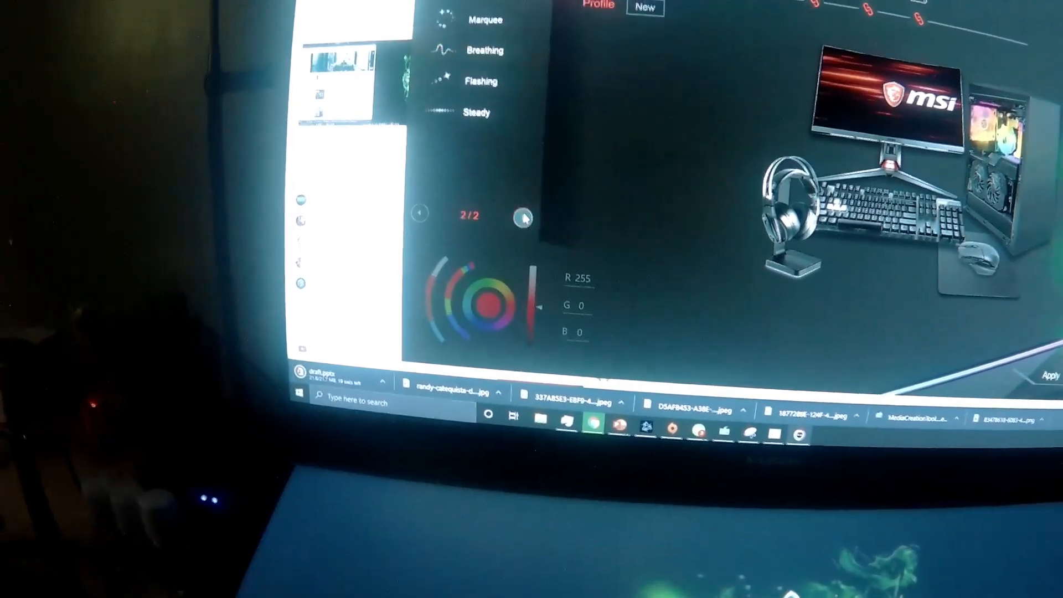